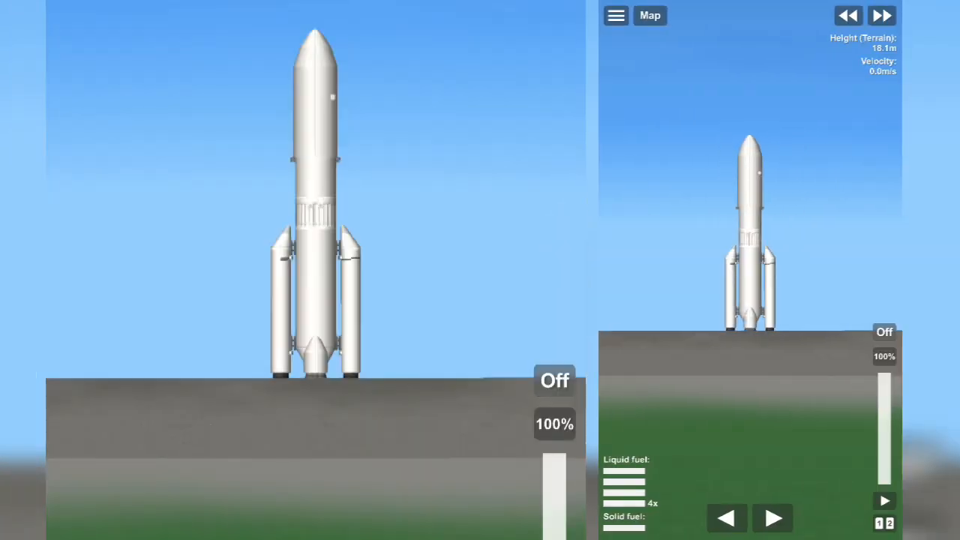
Fire the engine at full throttle to launch into a 33.3 by 40.7 km Earth orbit.
click(553, 381)
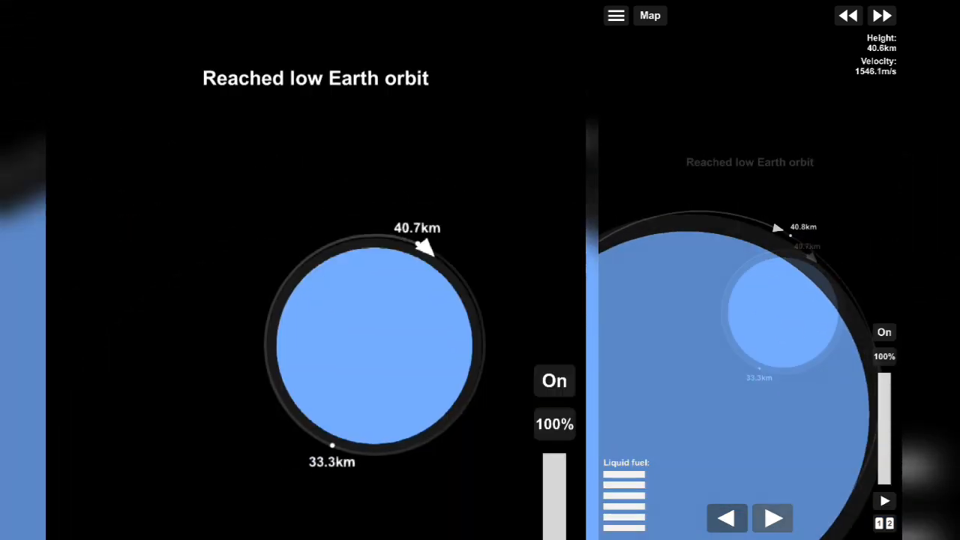
Cut the engine and time-accelerate the coast to the transfer window, rocket facing prograde.
click(555, 381)
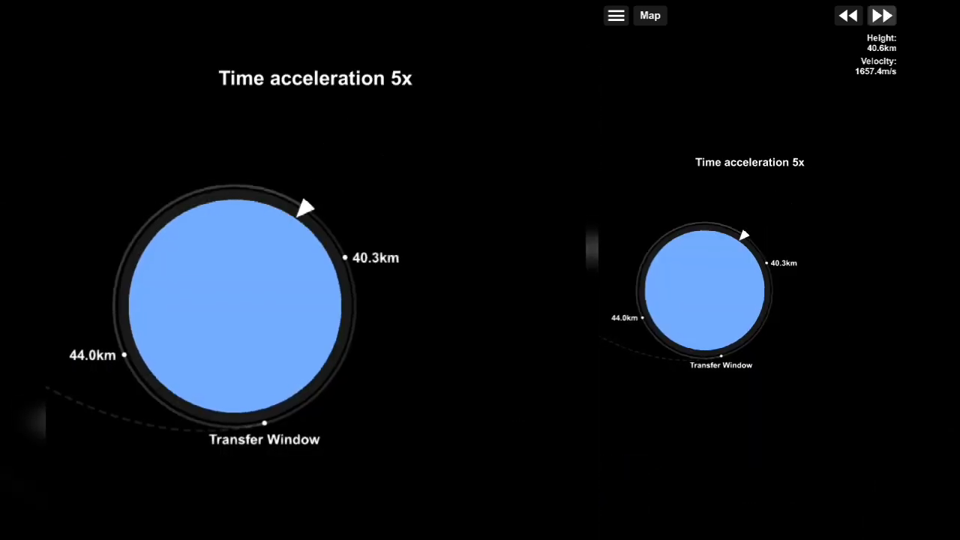
click(881, 15)
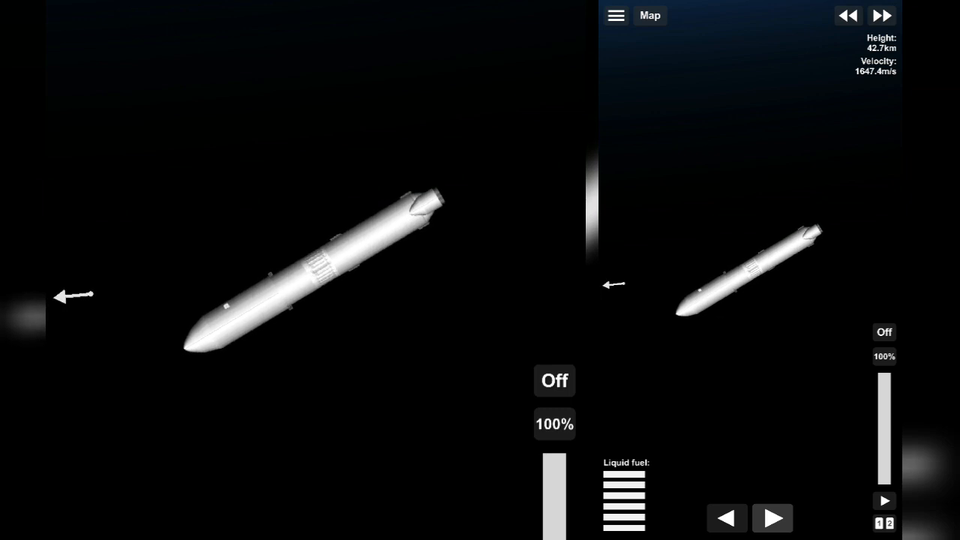
Burn prograde from the map until the orbit stretches to a 9371.5 km Moon encounter.
click(648, 15)
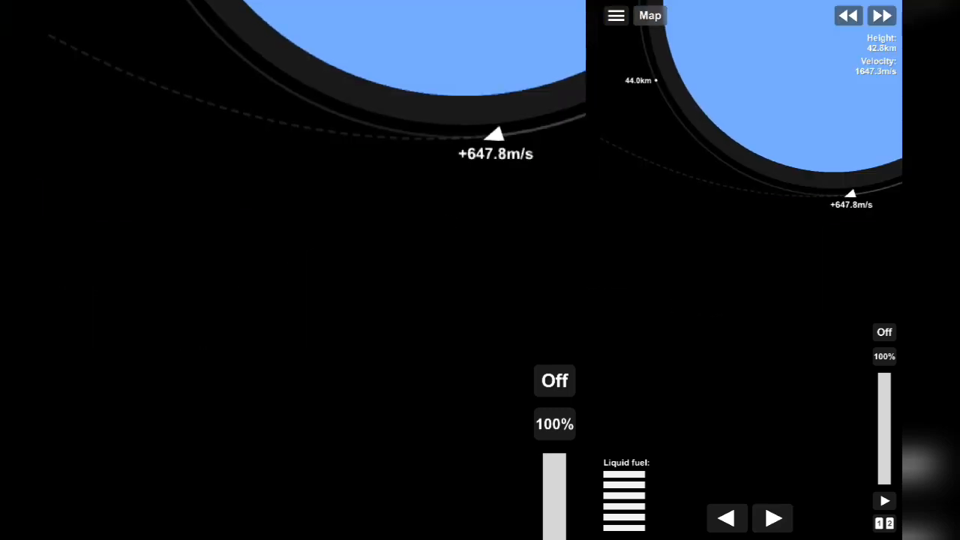
click(555, 381)
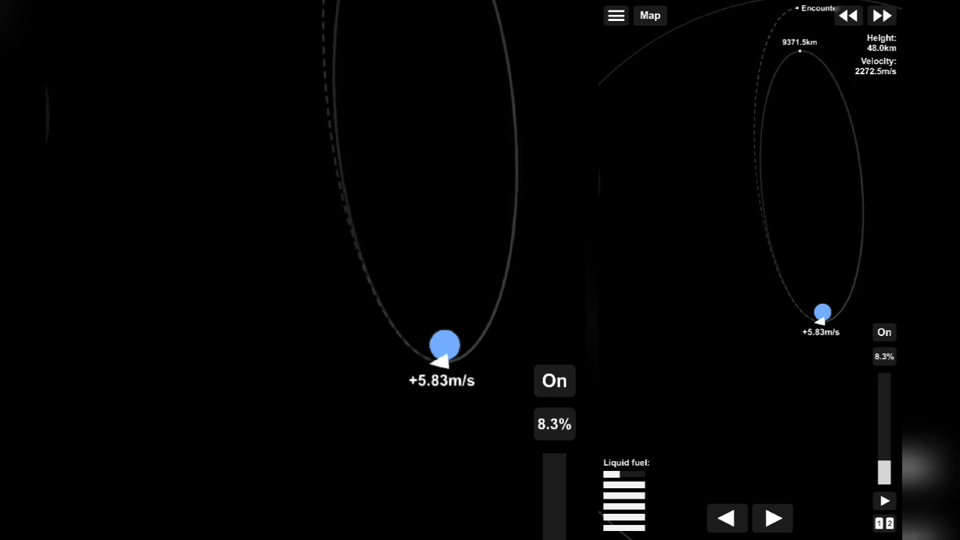
Pulse short corrective burns until the predicted lunar closest approach reads 108.8 km.
click(555, 381)
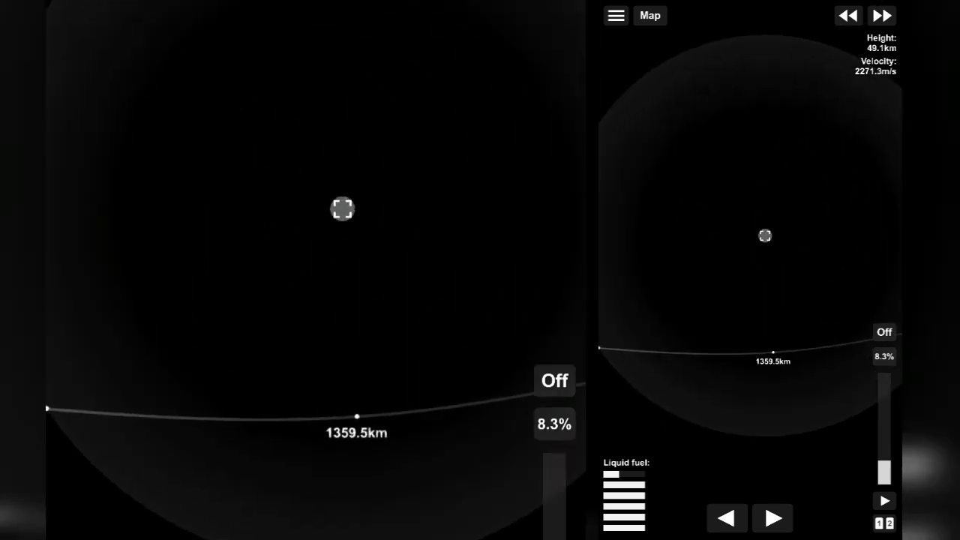
click(555, 381)
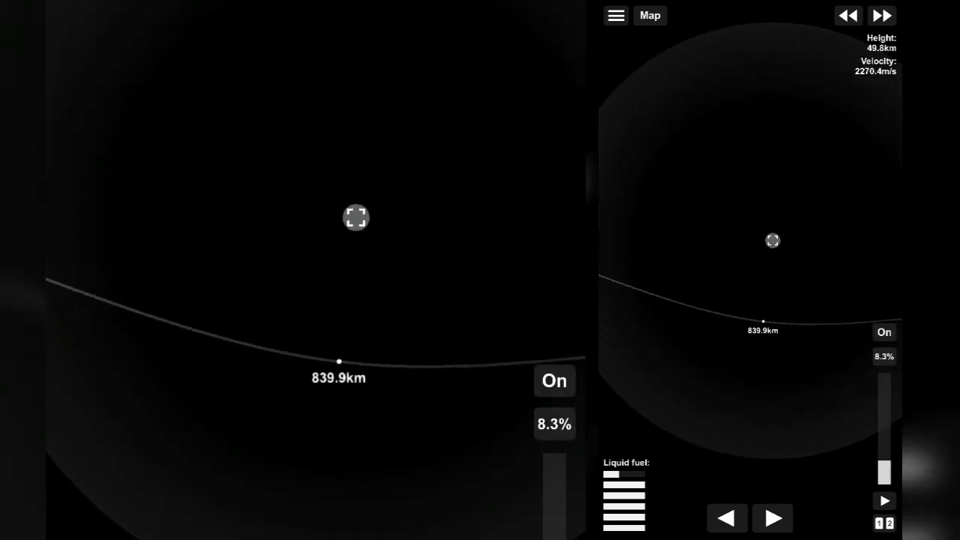
click(555, 381)
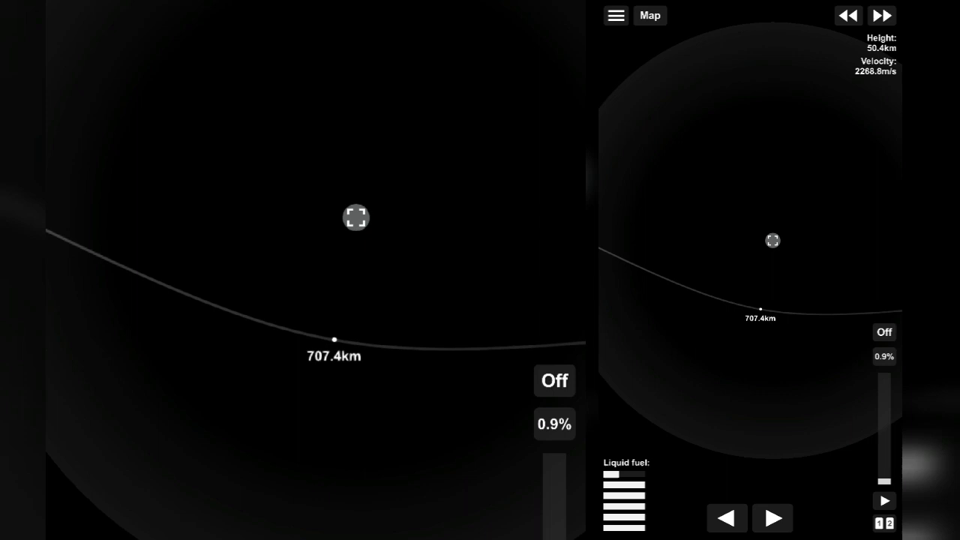
click(555, 381)
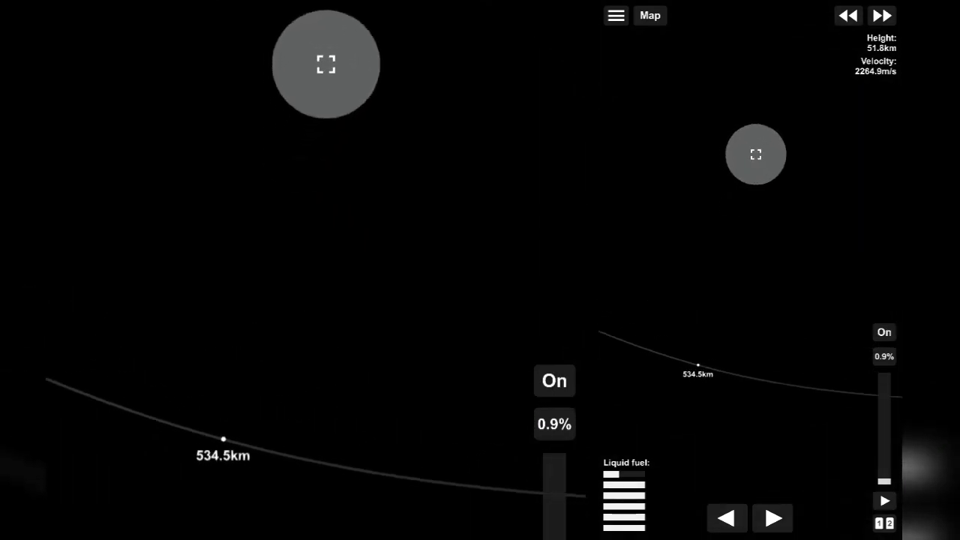
click(554, 381)
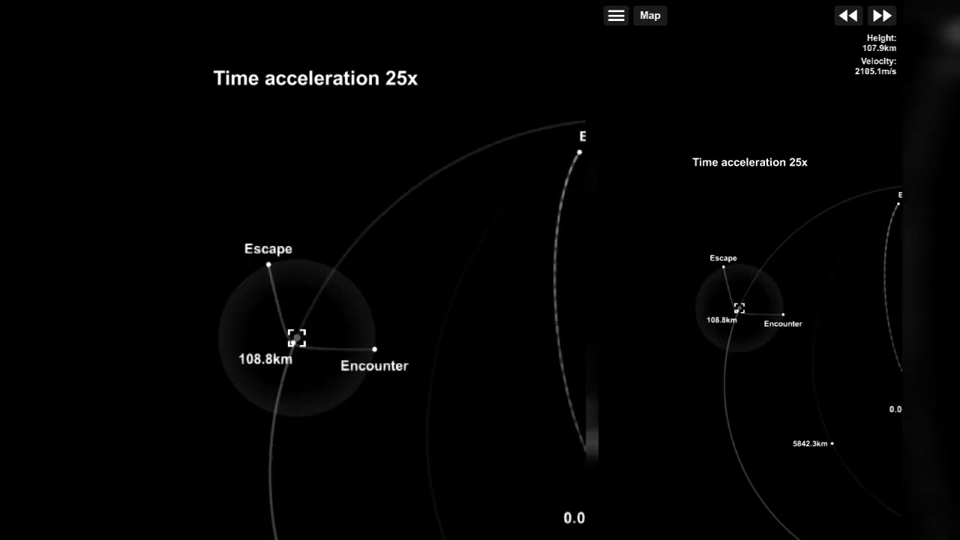
Time-accelerate up to 500x across to the Moon, then slow to 25x near the 108.8 km periapsis.
click(881, 15)
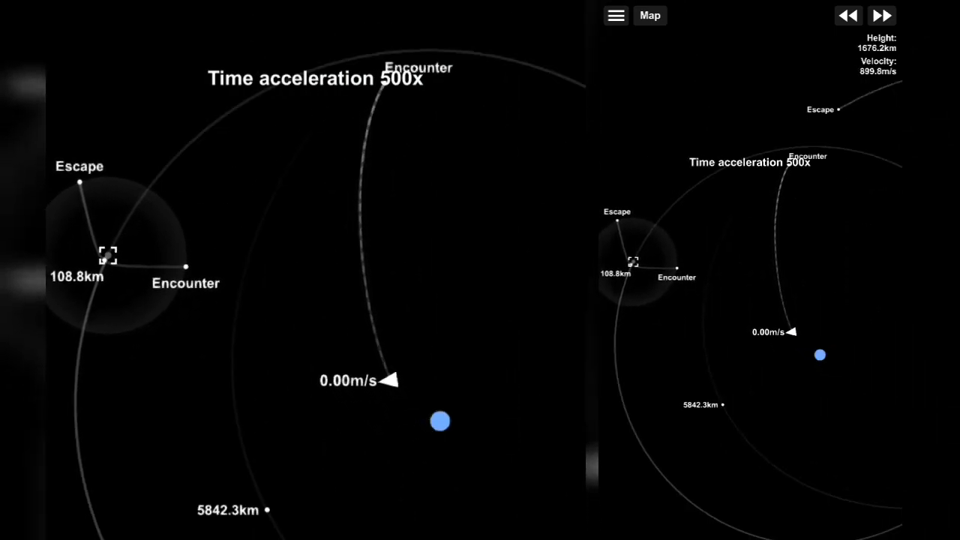
click(882, 15)
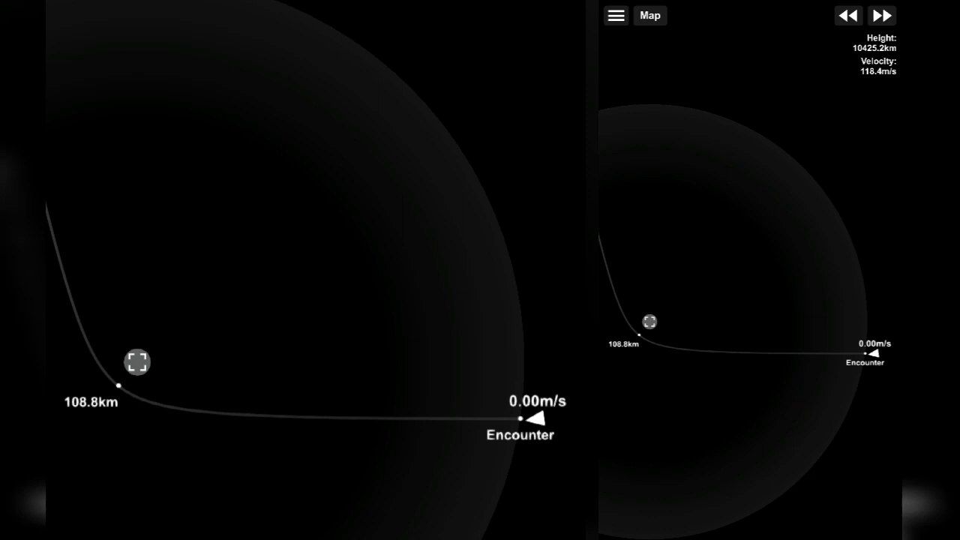
click(885, 15)
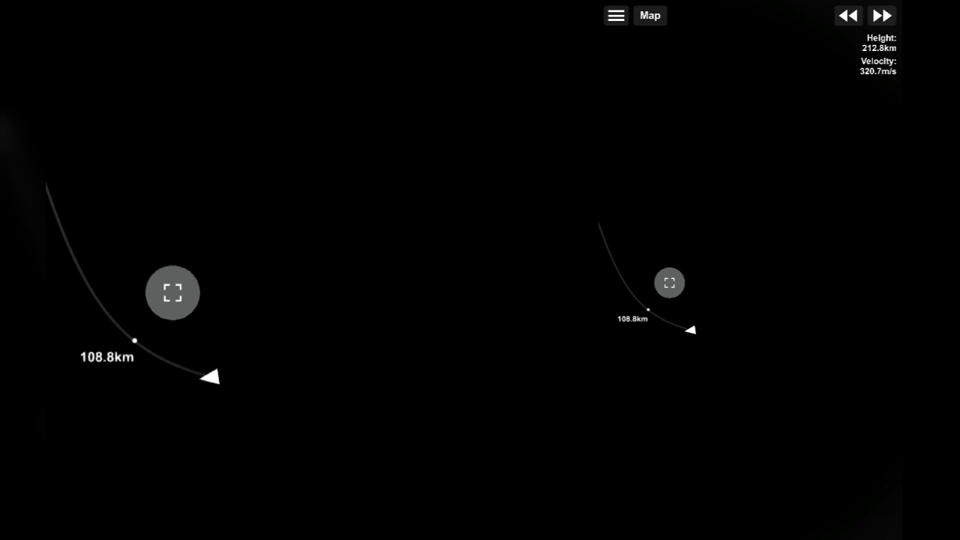
click(881, 15)
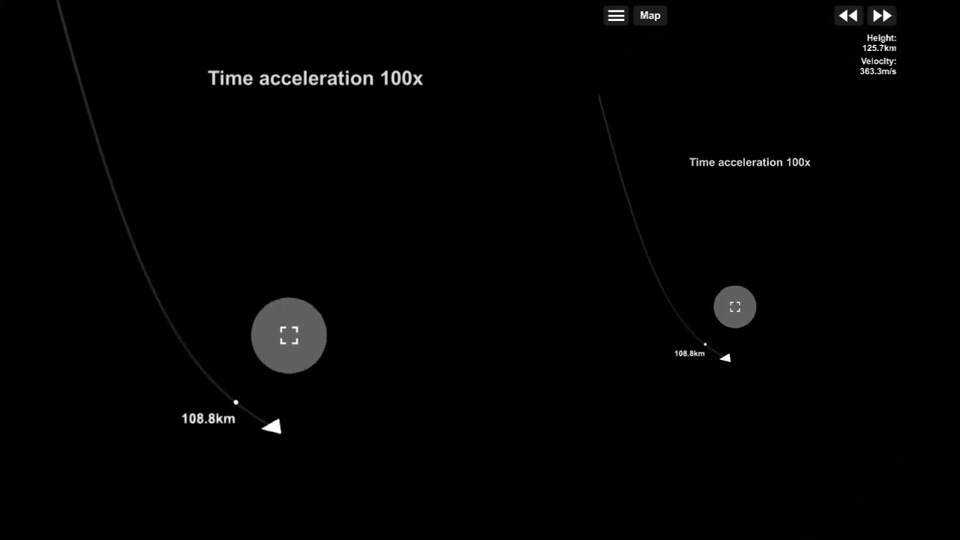
click(846, 15)
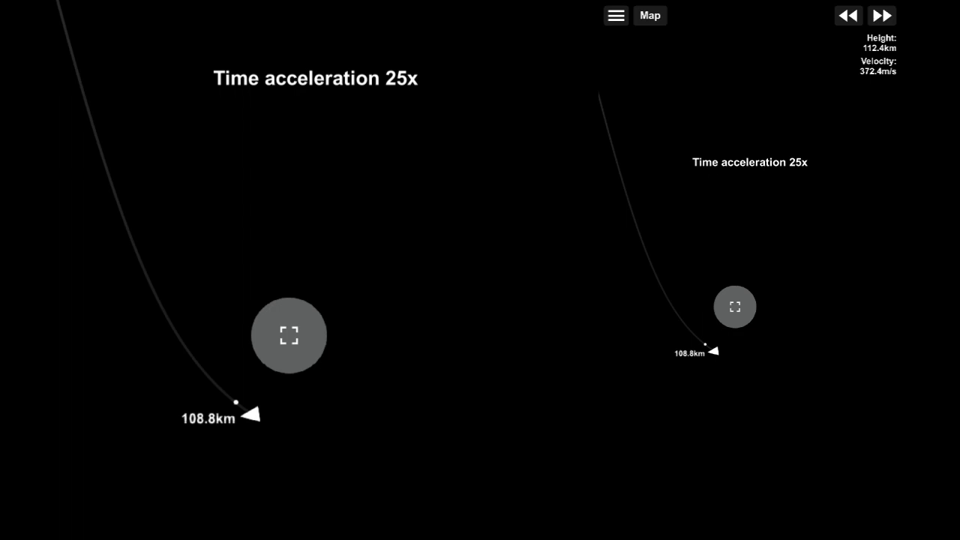
At 1x time, burn retrograde at closest approach to capture a 98.6 by 139.7 km lunar orbit.
click(847, 15)
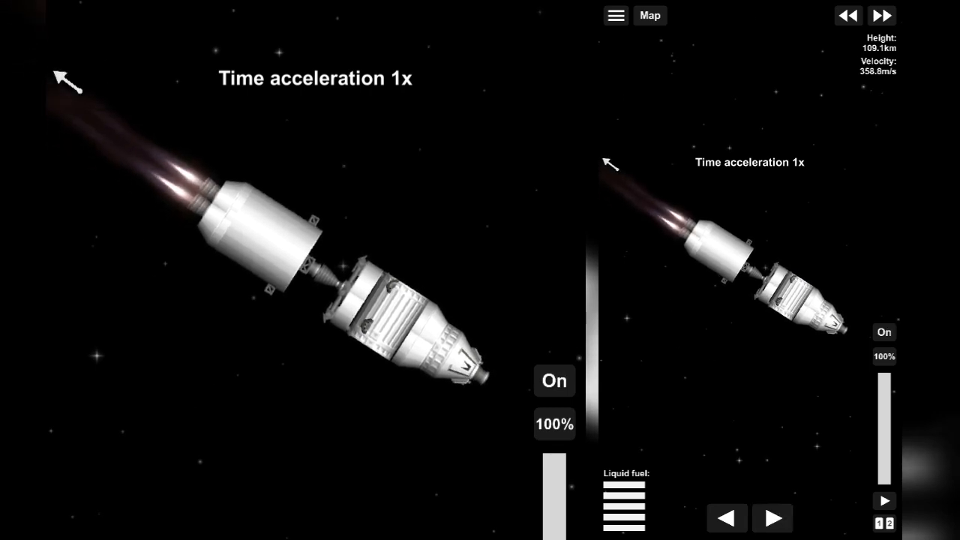
click(650, 15)
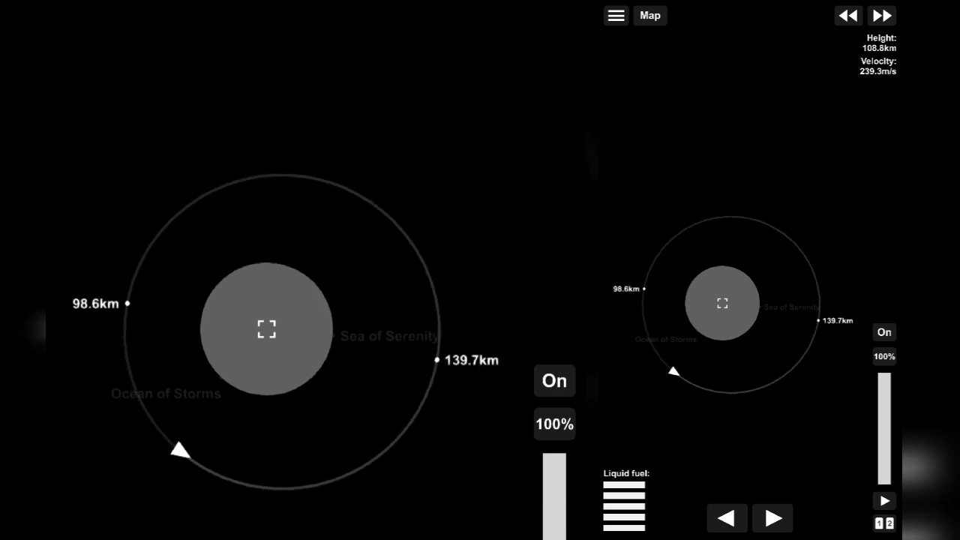
Brake with retrograde pulses until the lunar periapsis drops to about 40 km.
click(555, 381)
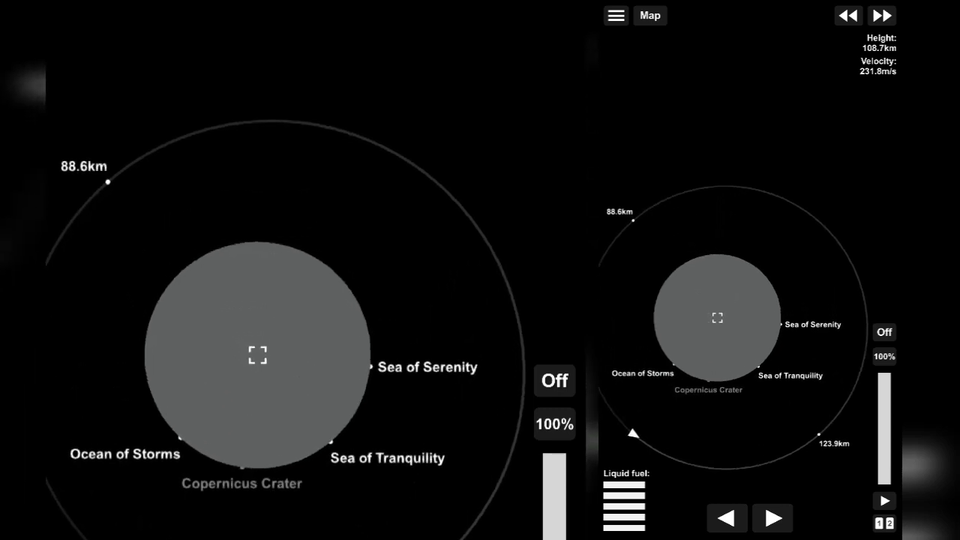
click(555, 381)
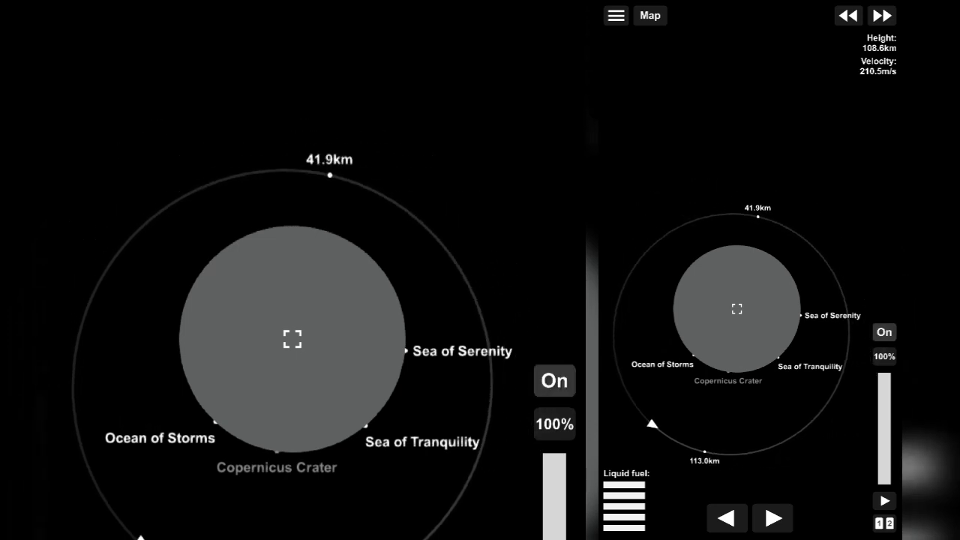
click(555, 380)
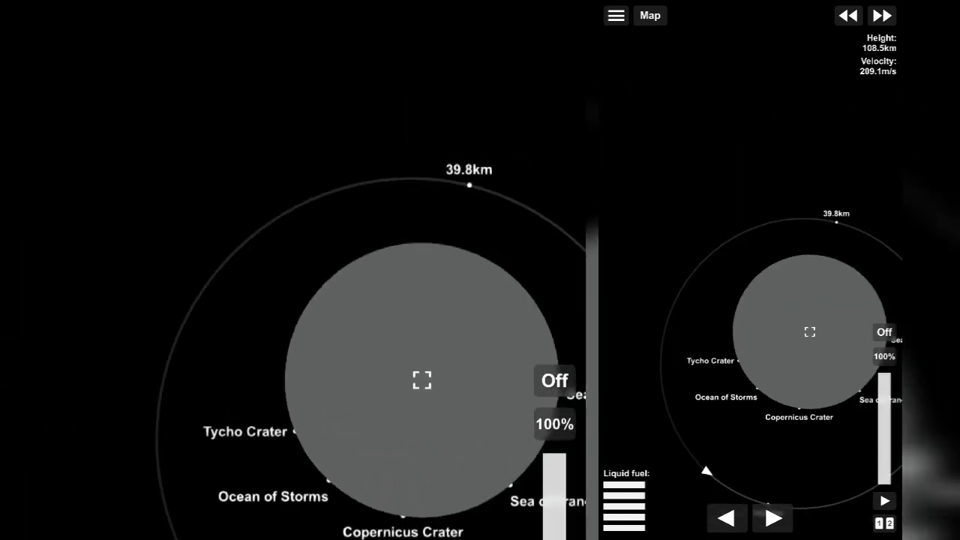
click(555, 381)
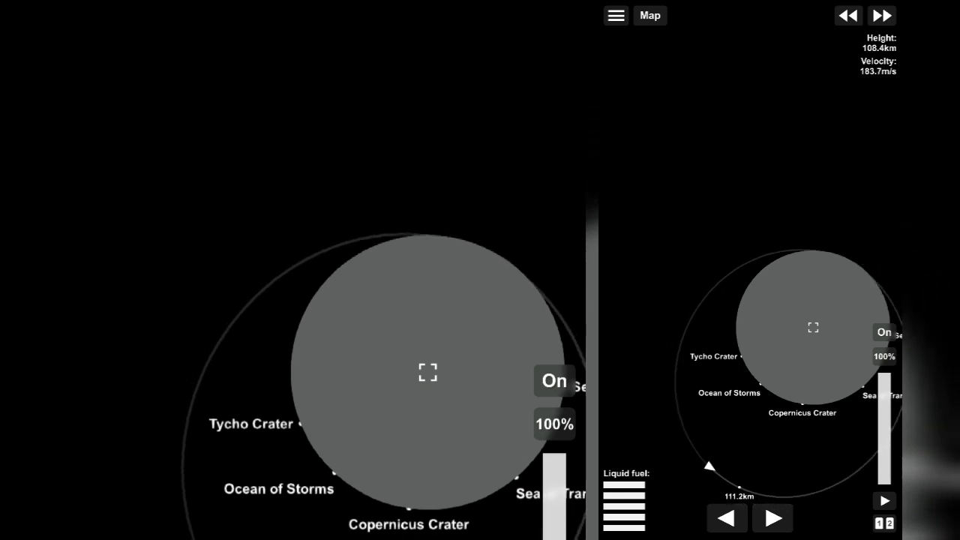
click(883, 15)
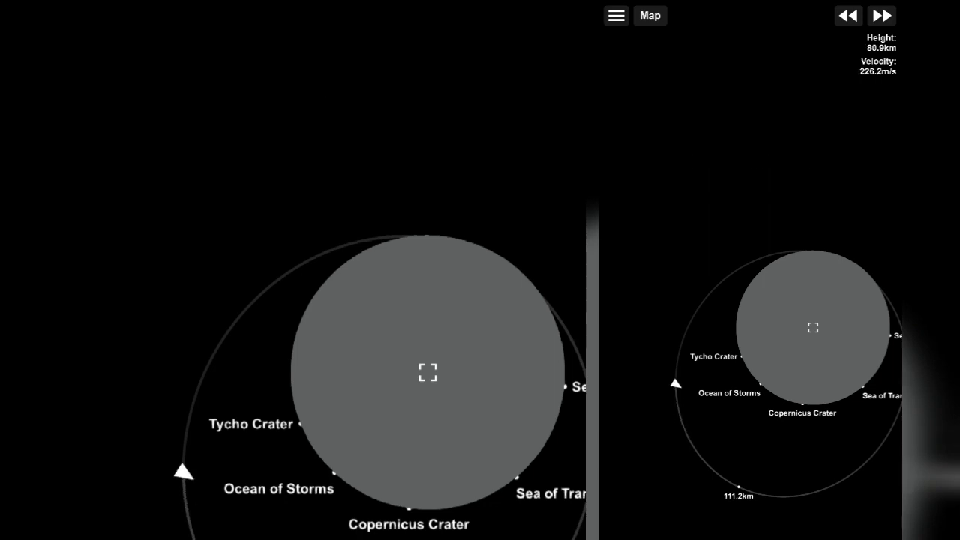
click(649, 15)
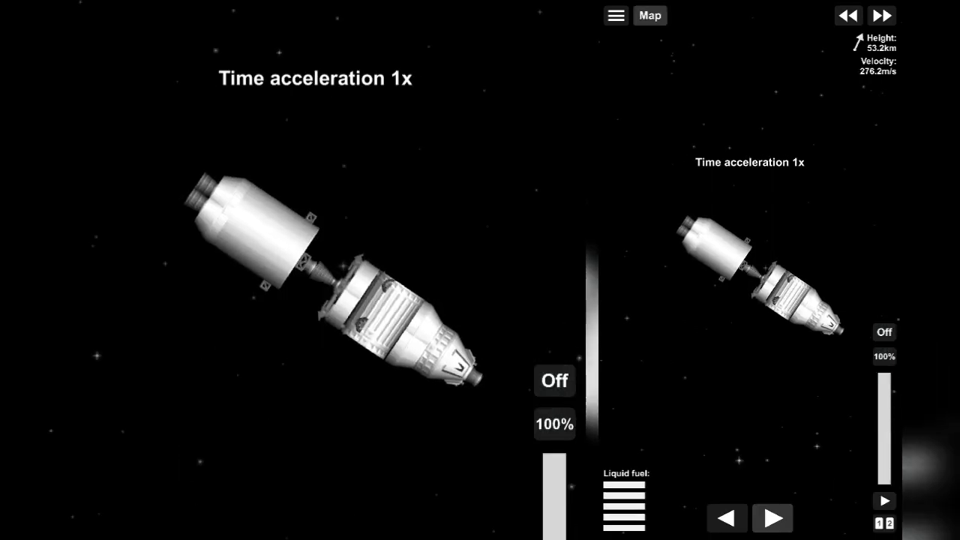
Lower the orbit with another retrograde burn and bring up the stage list for separation.
click(648, 15)
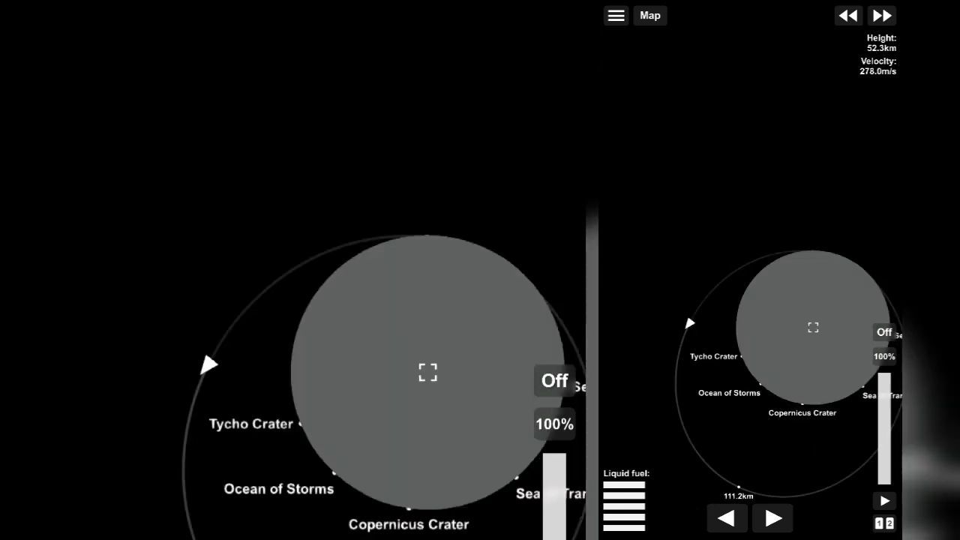
click(555, 381)
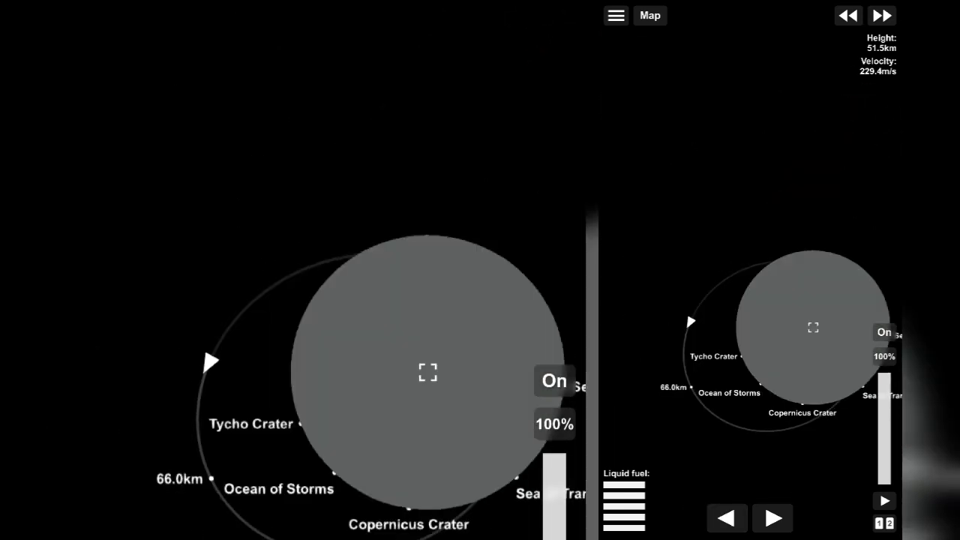
click(881, 15)
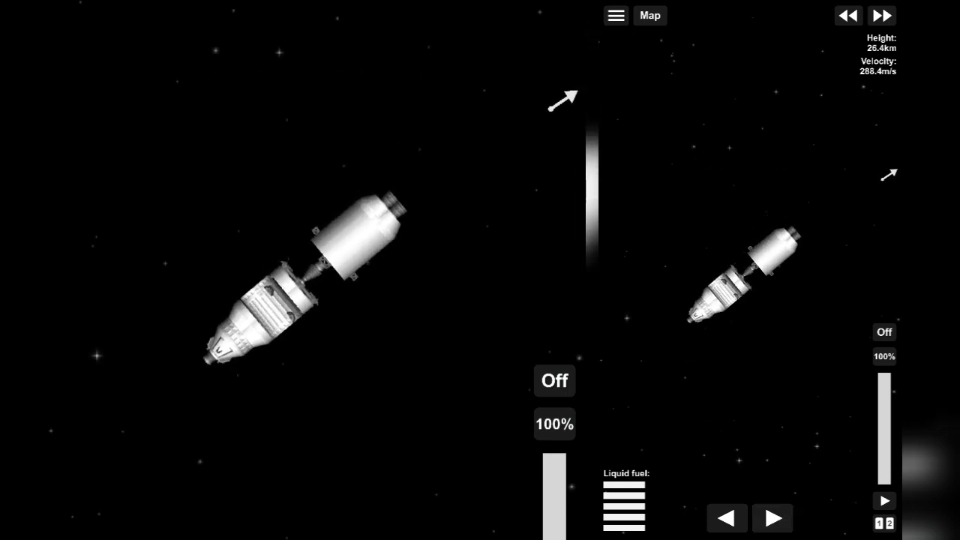
click(555, 381)
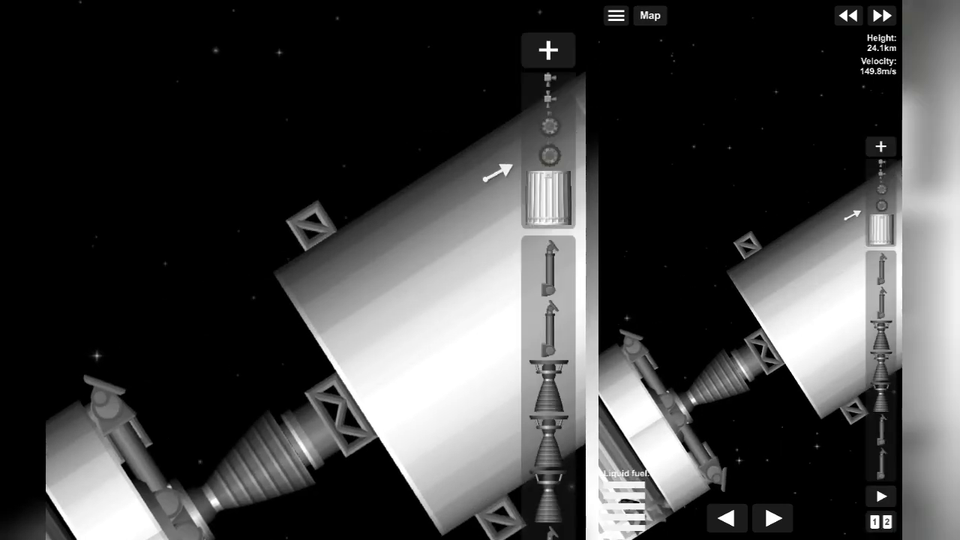
Slow the fall with engine bursts and touch down on the Moon at 0 m/s.
click(649, 15)
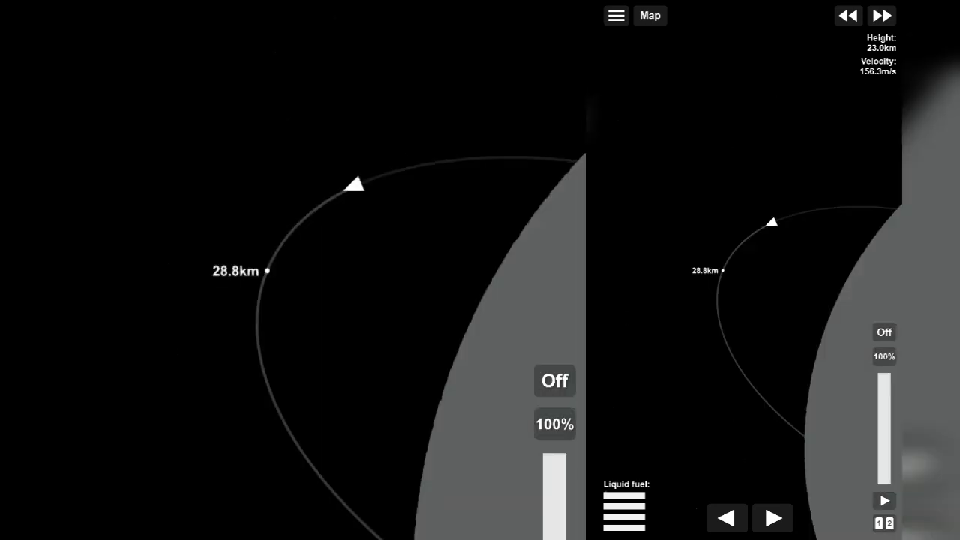
click(882, 15)
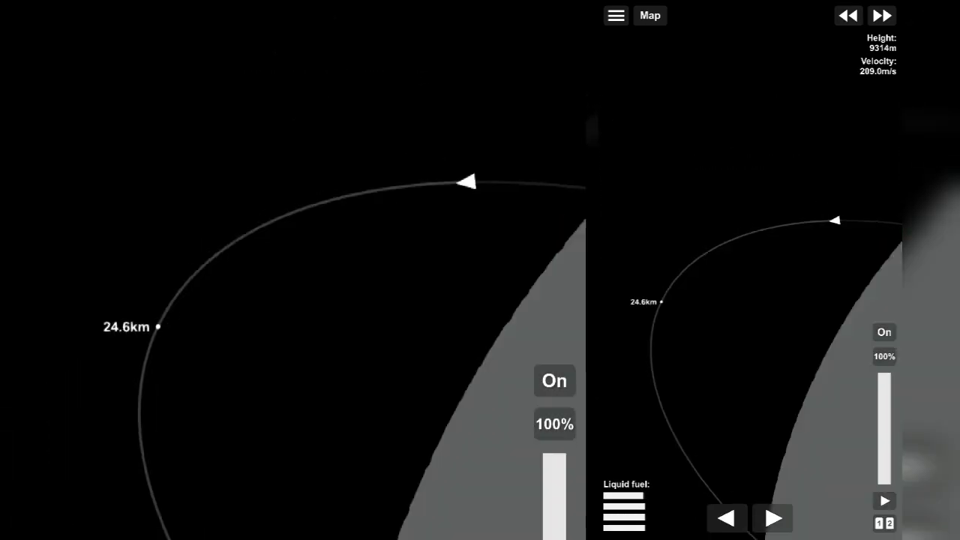
click(555, 381)
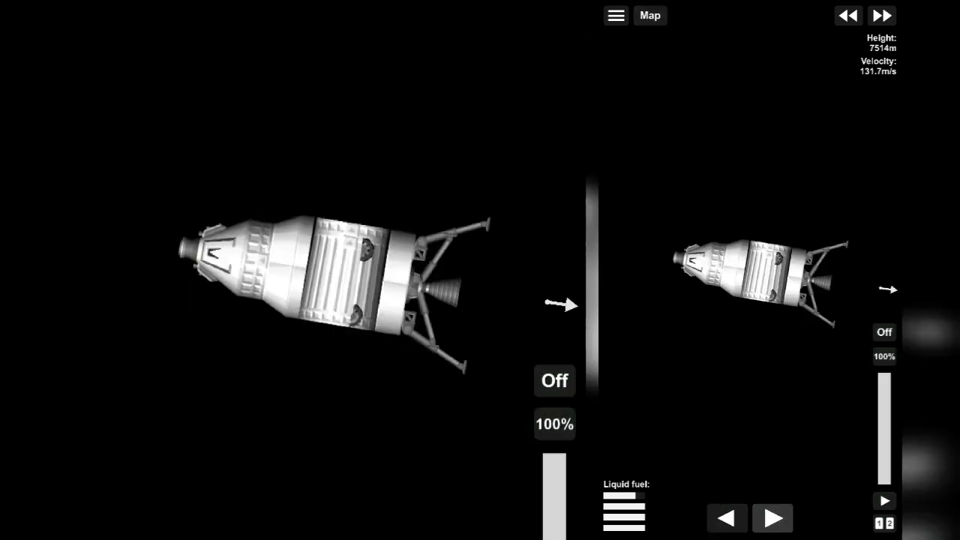
click(553, 381)
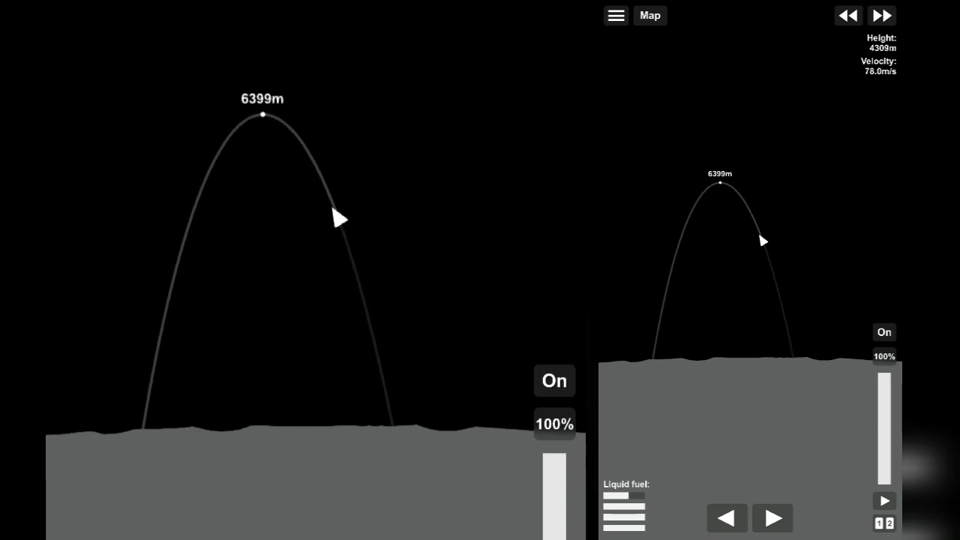
click(555, 381)
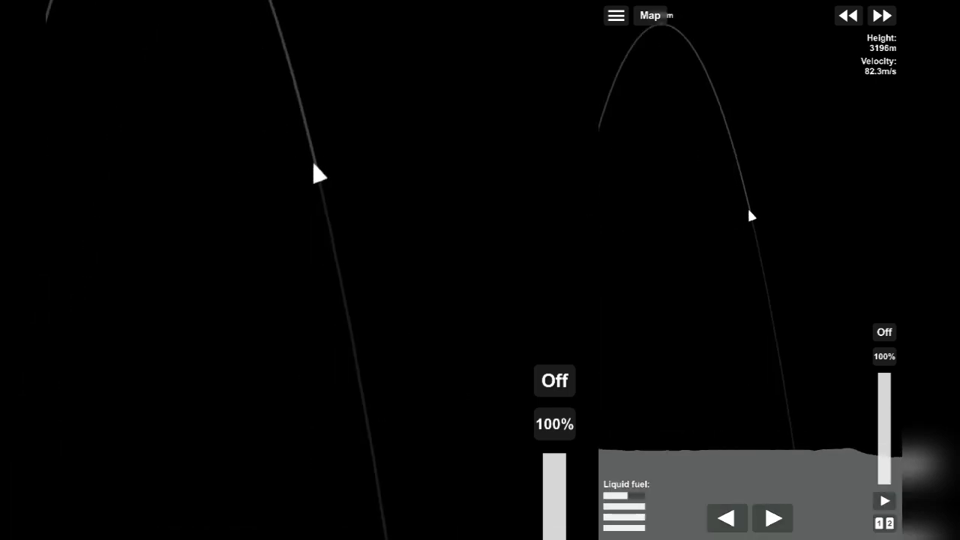
click(554, 381)
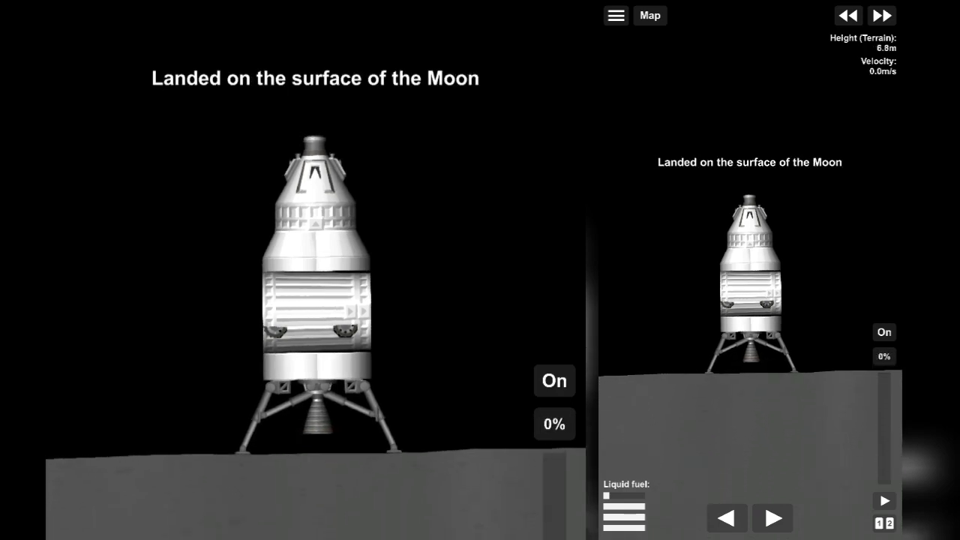
Relight the engine at 100% to lift off the Moon onto a 10.1 km arc.
click(554, 381)
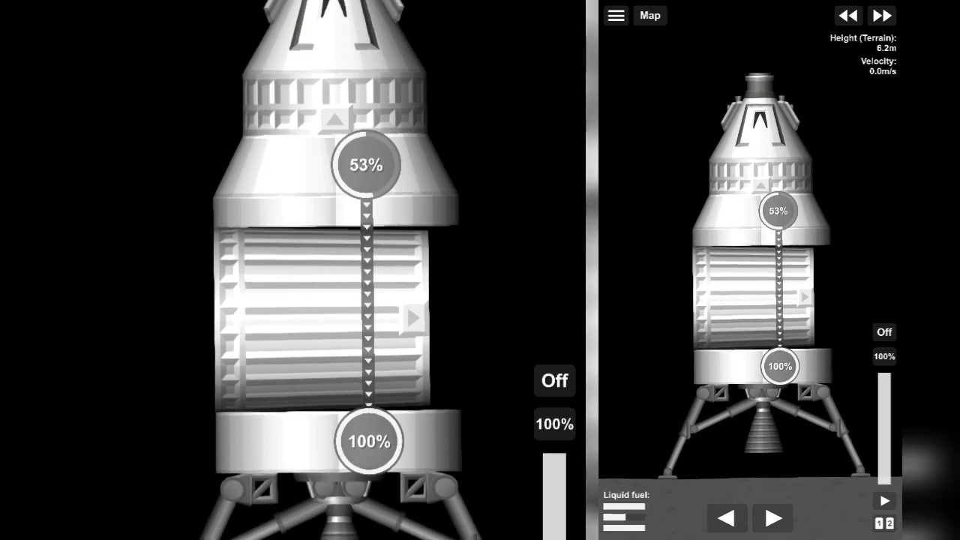
click(555, 381)
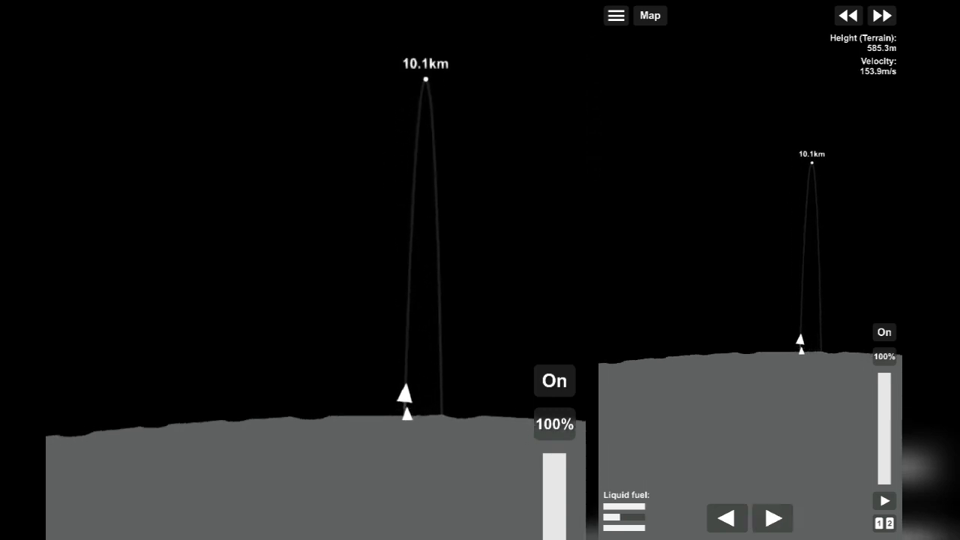
Cut the engine, time-warp to the 33 km apoapsis, then burn to round out the lunar orbit.
click(554, 381)
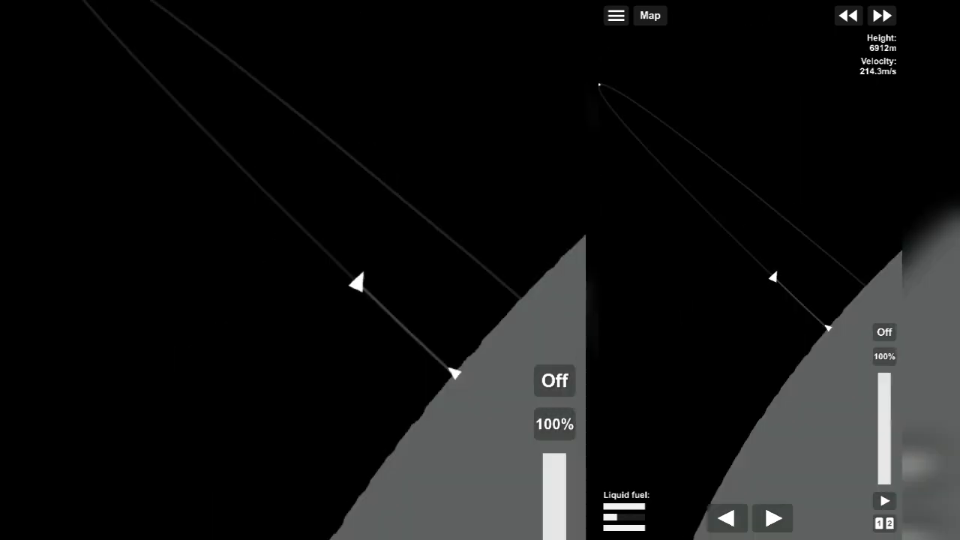
click(882, 15)
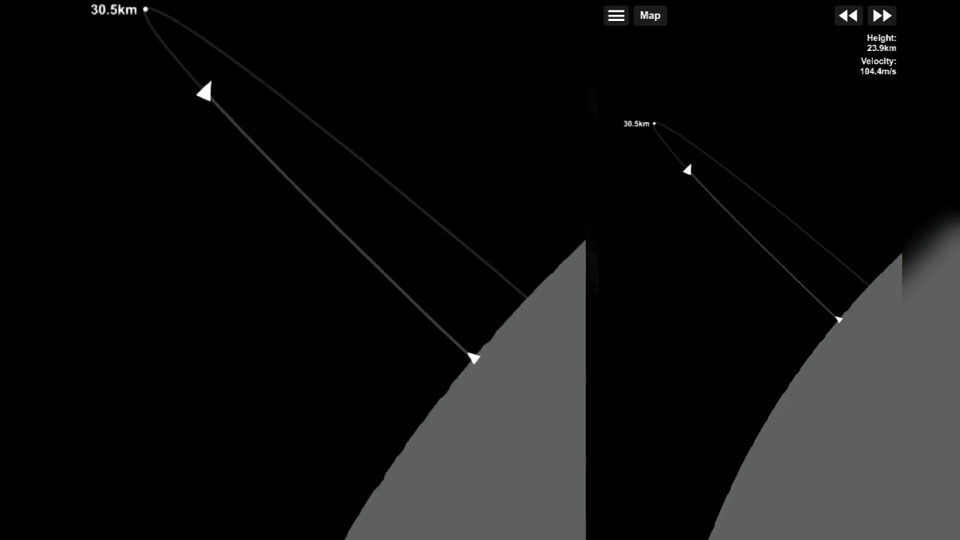
click(882, 15)
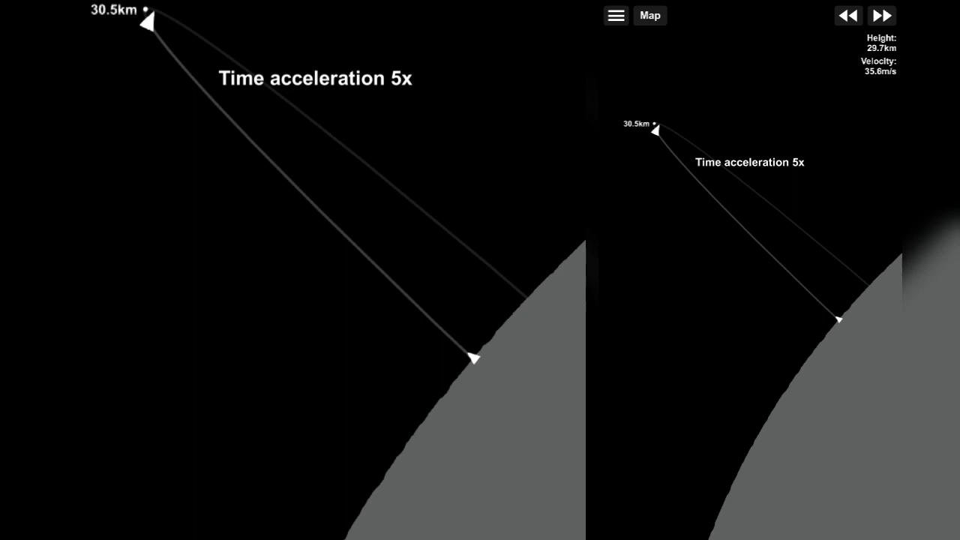
click(848, 15)
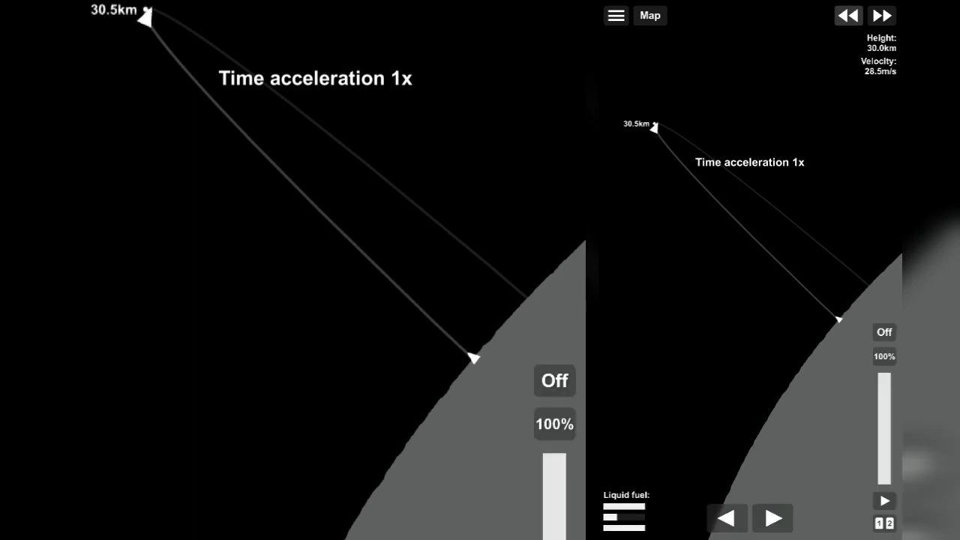
click(555, 381)
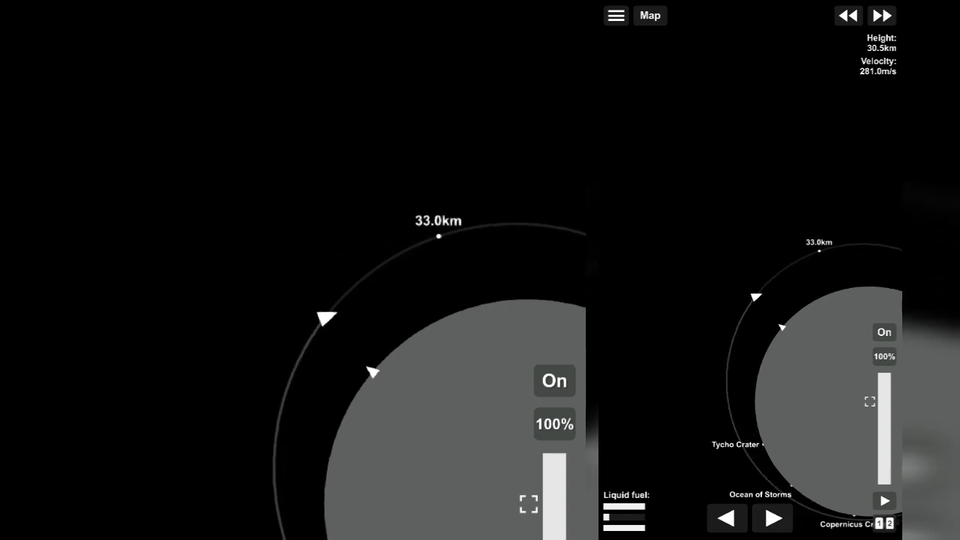
Stop the engine in a 30 by 46.3 km orbit and coast toward the Transfer Window, checking map and craft views.
click(555, 381)
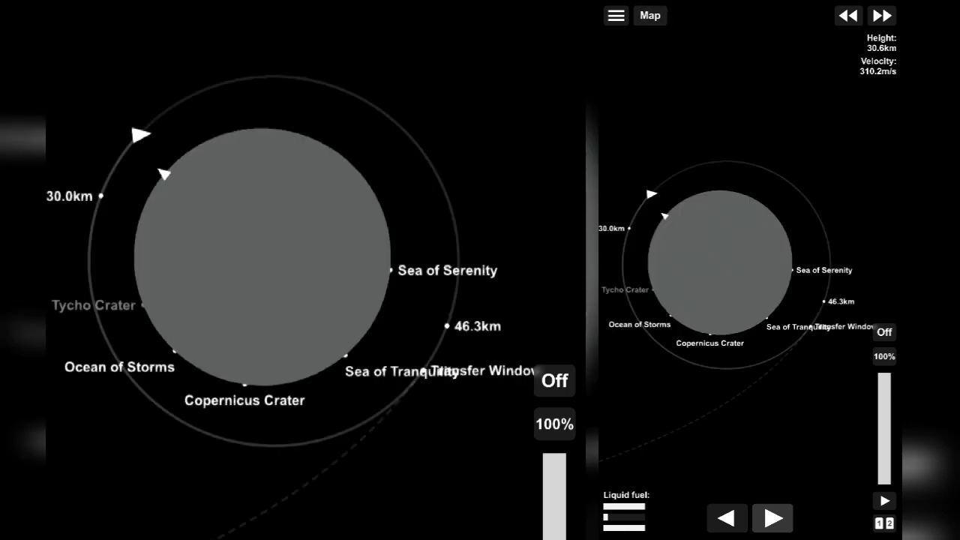
click(650, 15)
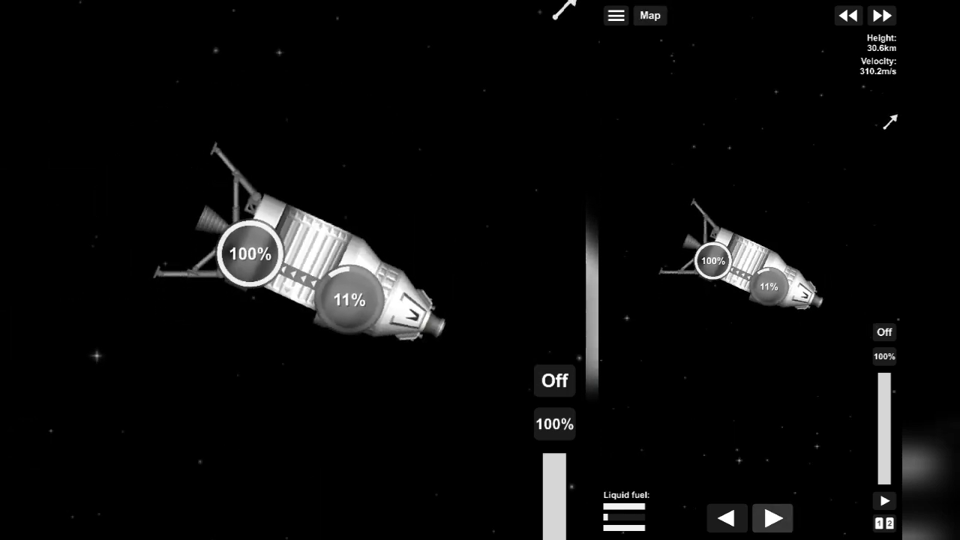
click(648, 15)
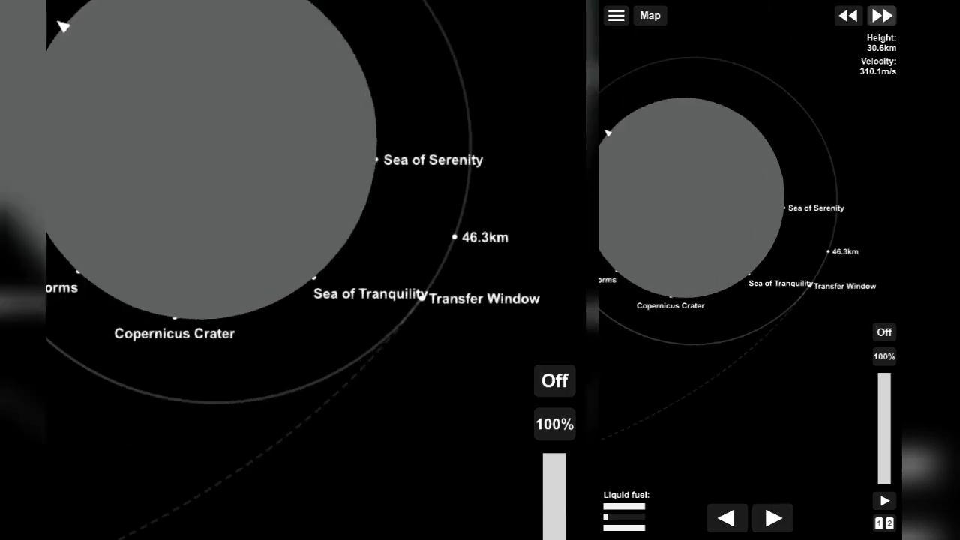
click(881, 15)
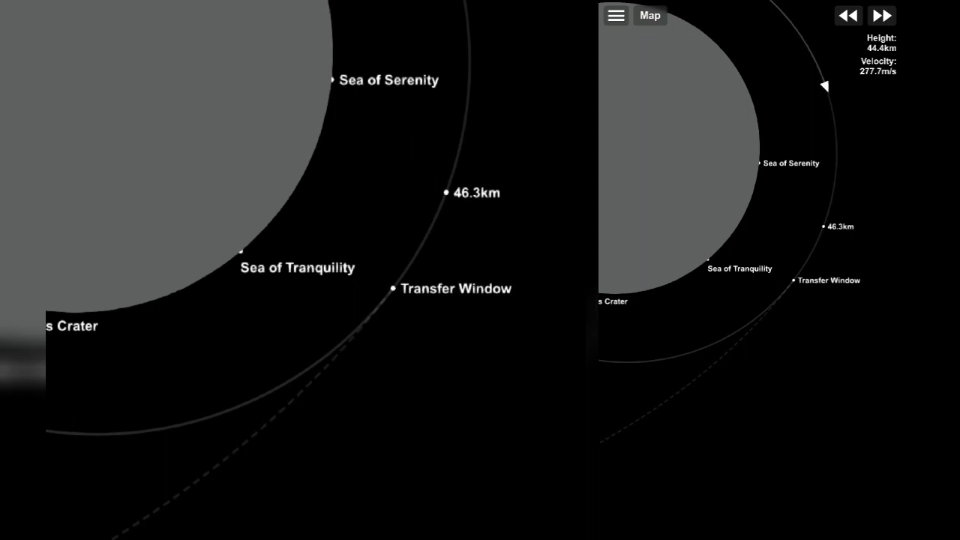
click(881, 15)
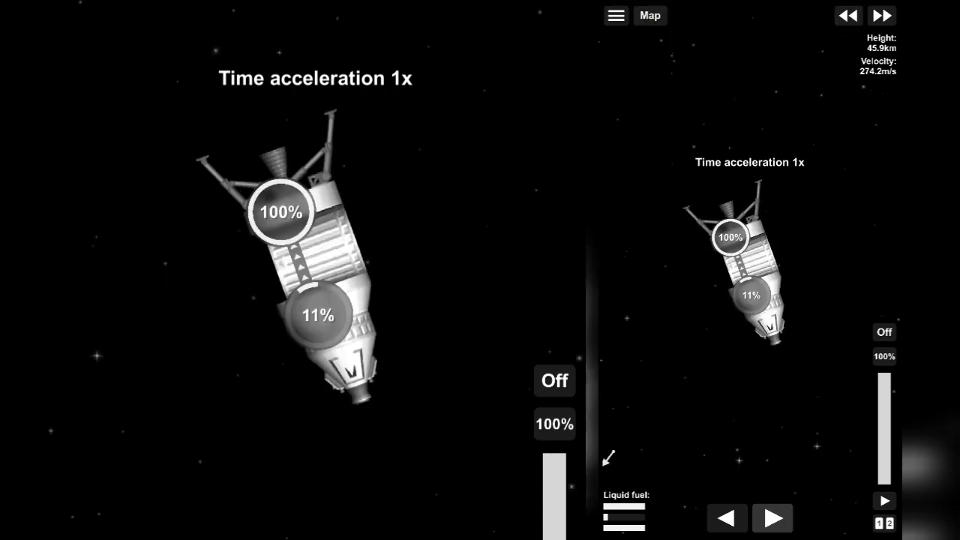
click(649, 15)
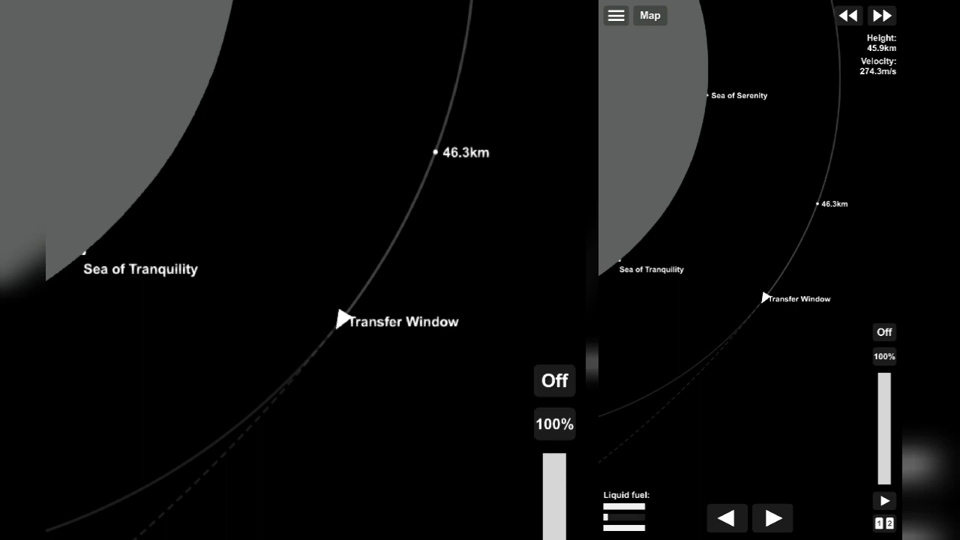
Burn prograde at the Transfer Window to leave lunar orbit on an Earth-bound arc near 434 m/s.
click(555, 381)
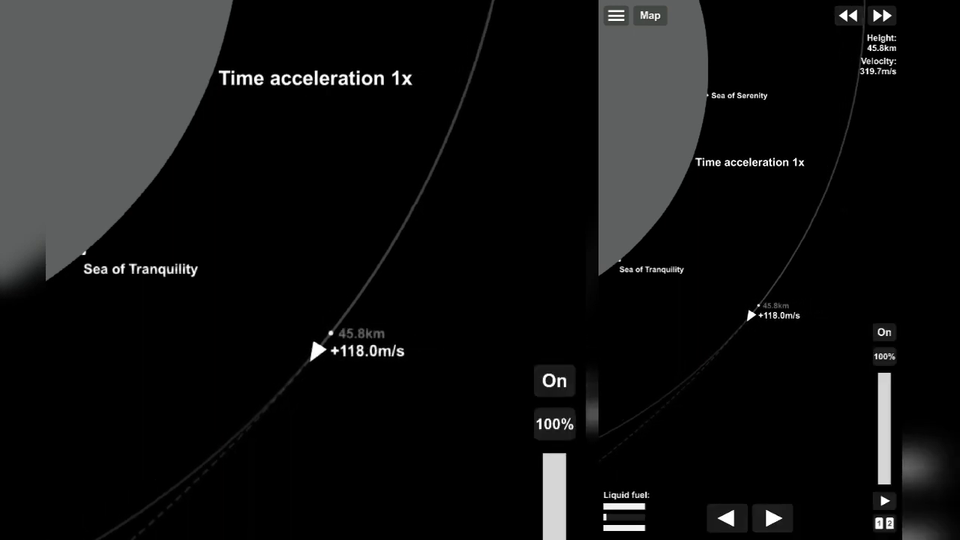
click(555, 381)
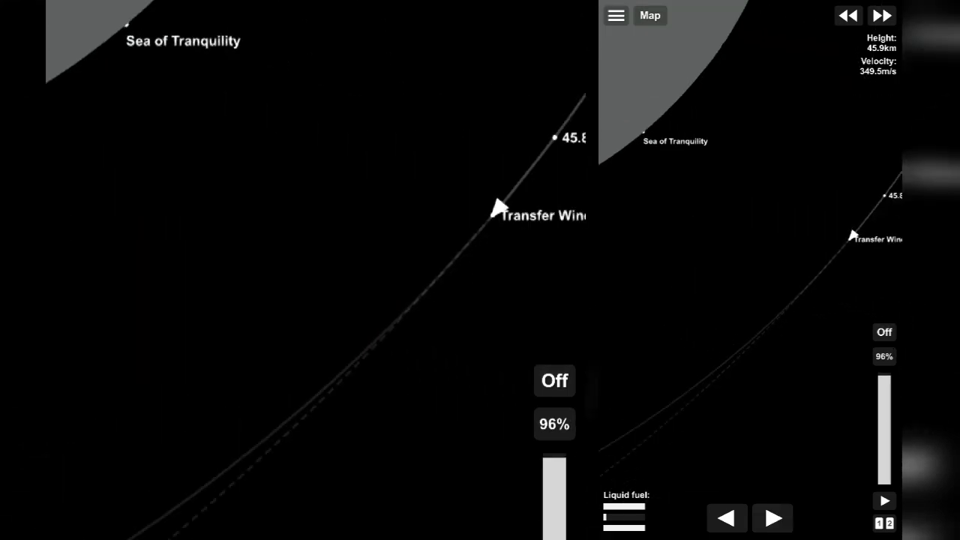
click(555, 381)
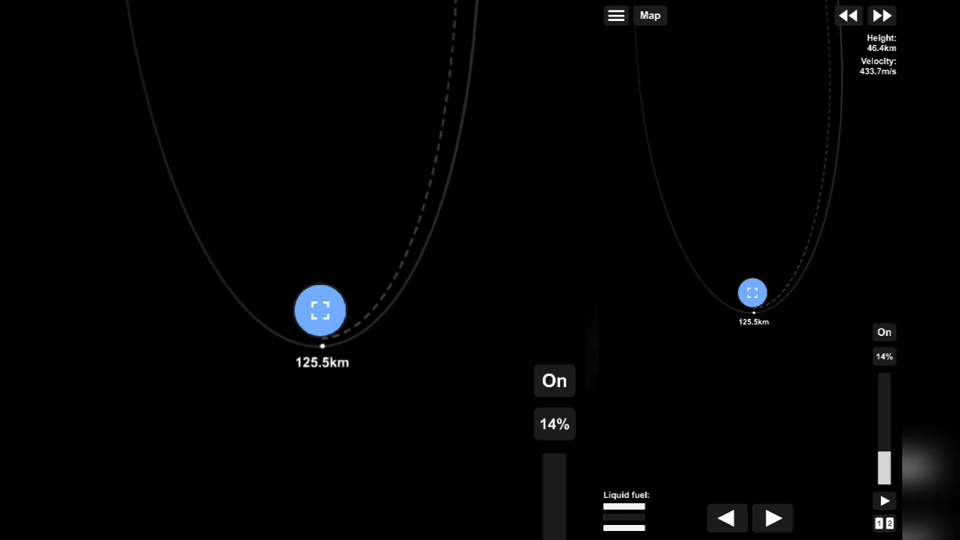
Make short burns cutting the Earth closest approach to about 9029 m, then time-warp homeward.
click(554, 380)
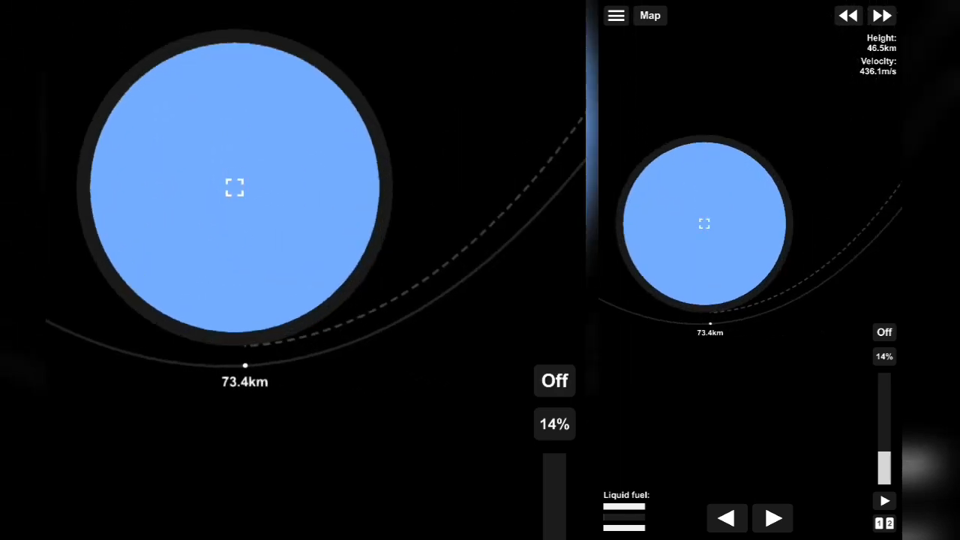
click(555, 381)
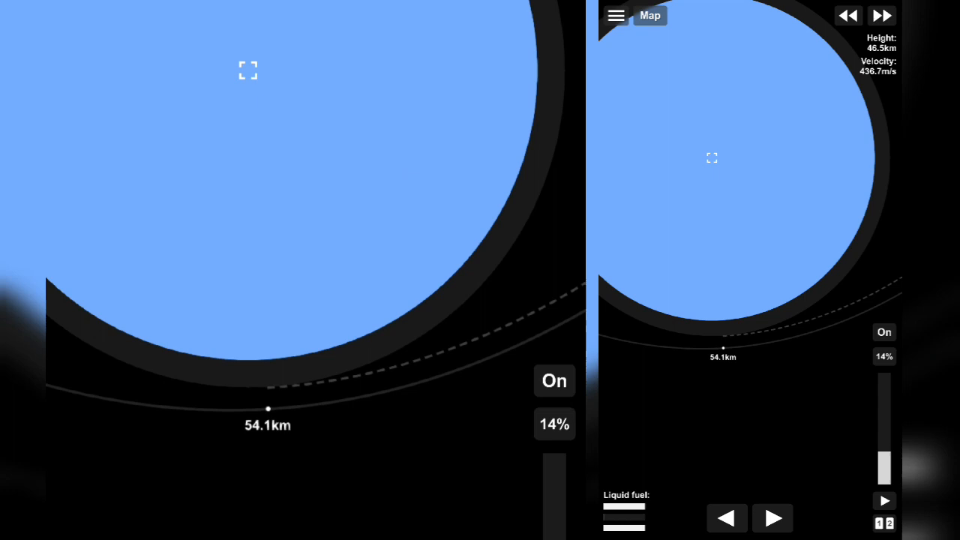
click(554, 381)
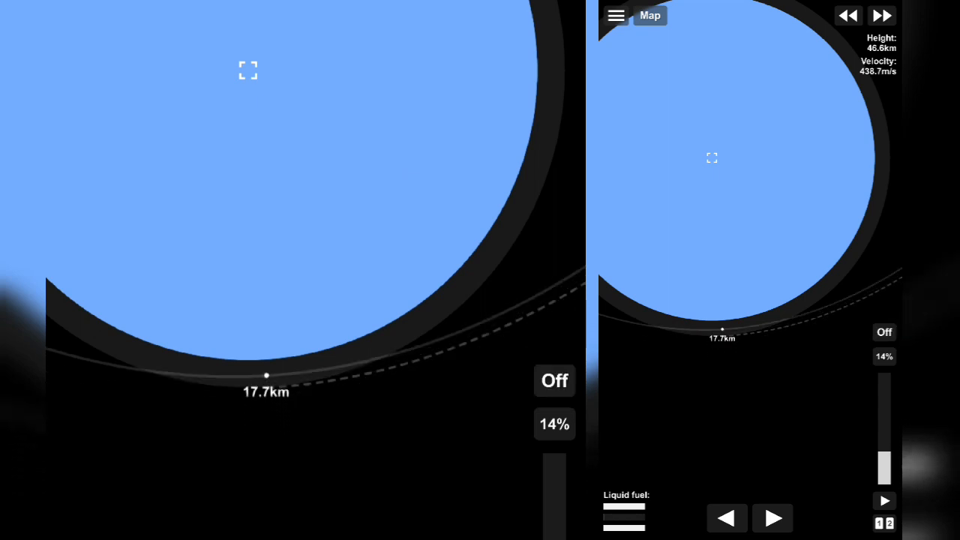
click(882, 15)
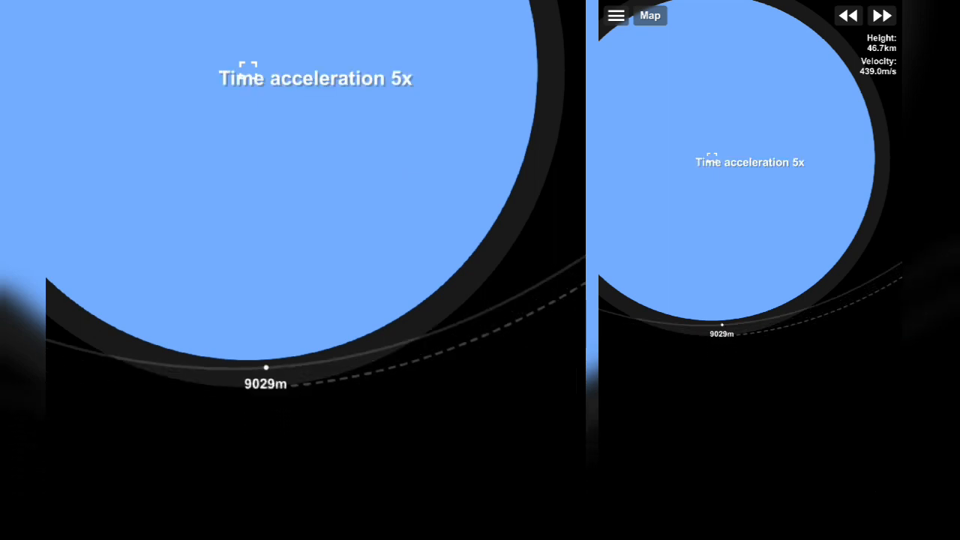
click(882, 15)
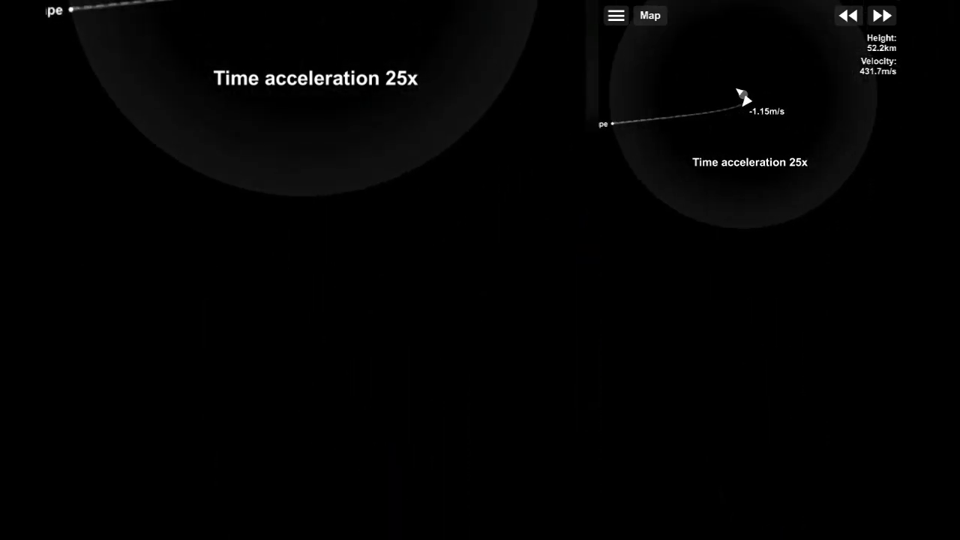
click(882, 15)
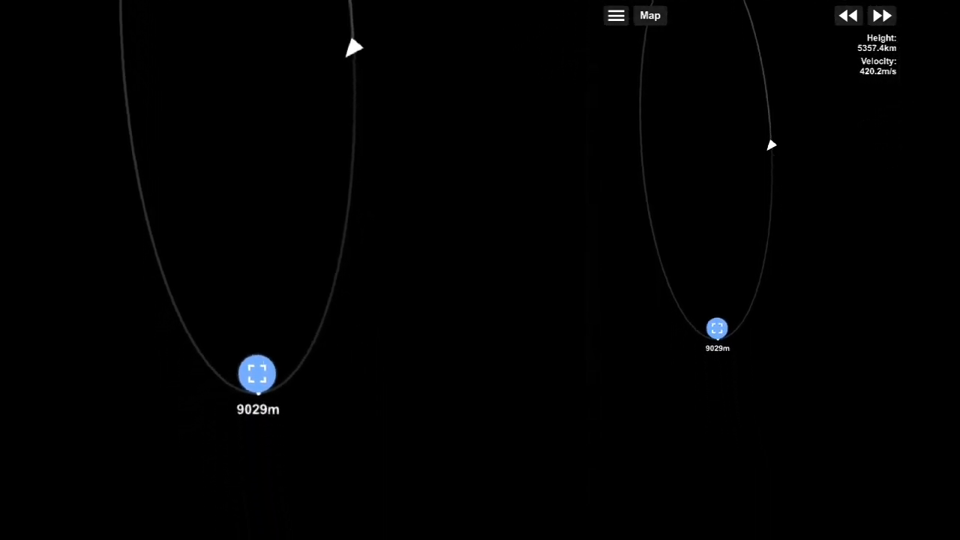
click(882, 15)
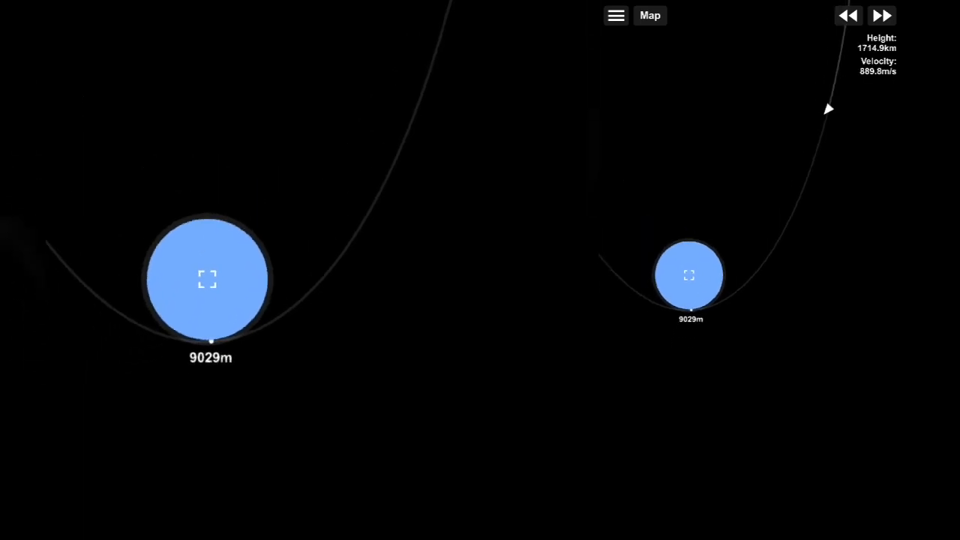
Descend under parachute over Earth, raising time acceleration to 2x and 3x on the way down.
click(882, 15)
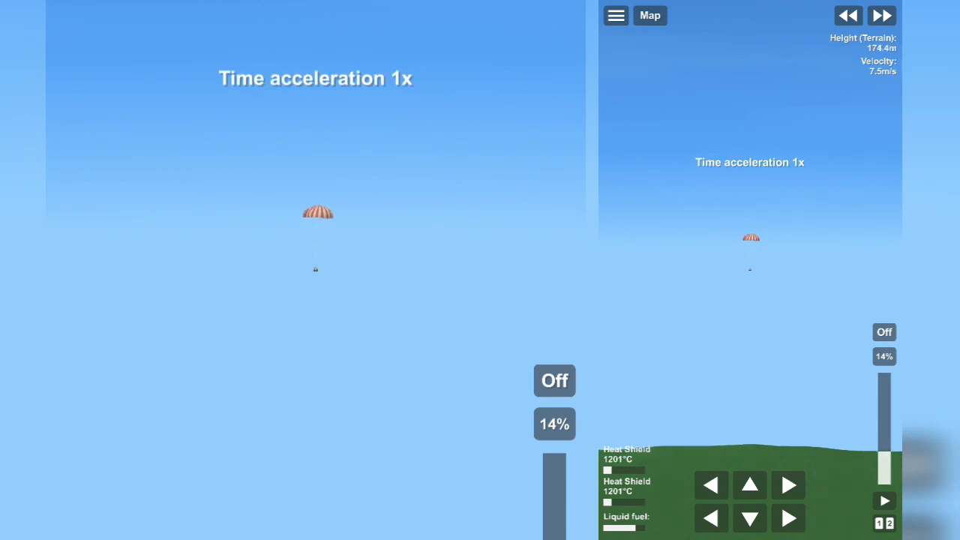
click(882, 15)
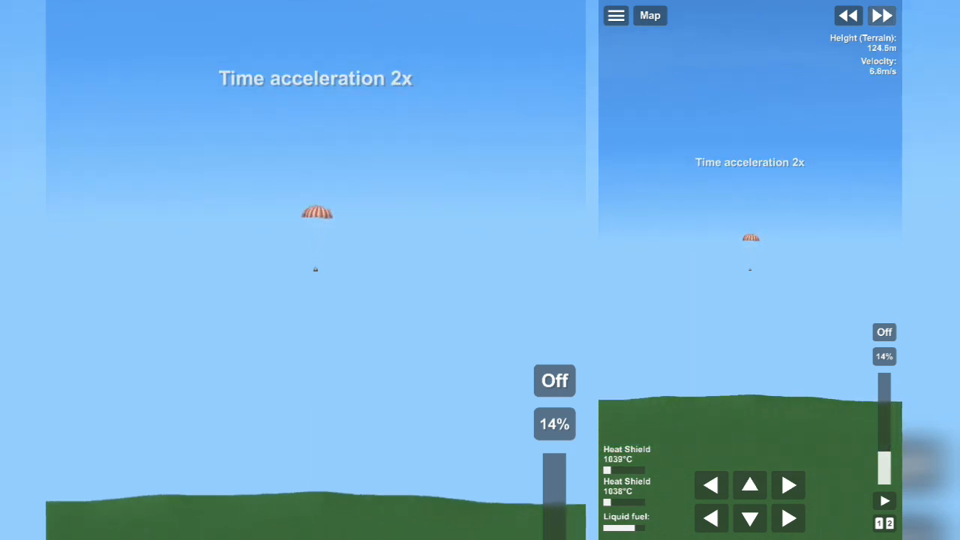
click(882, 15)
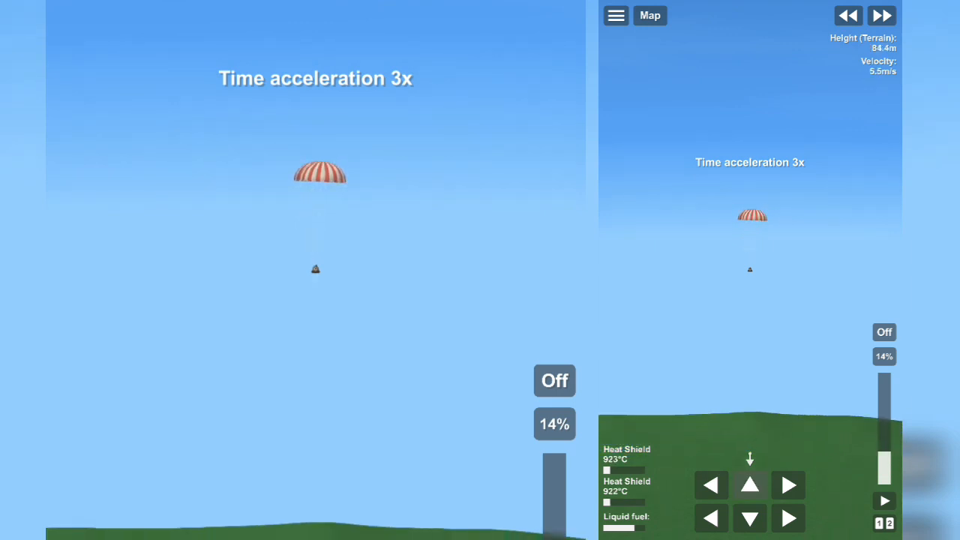